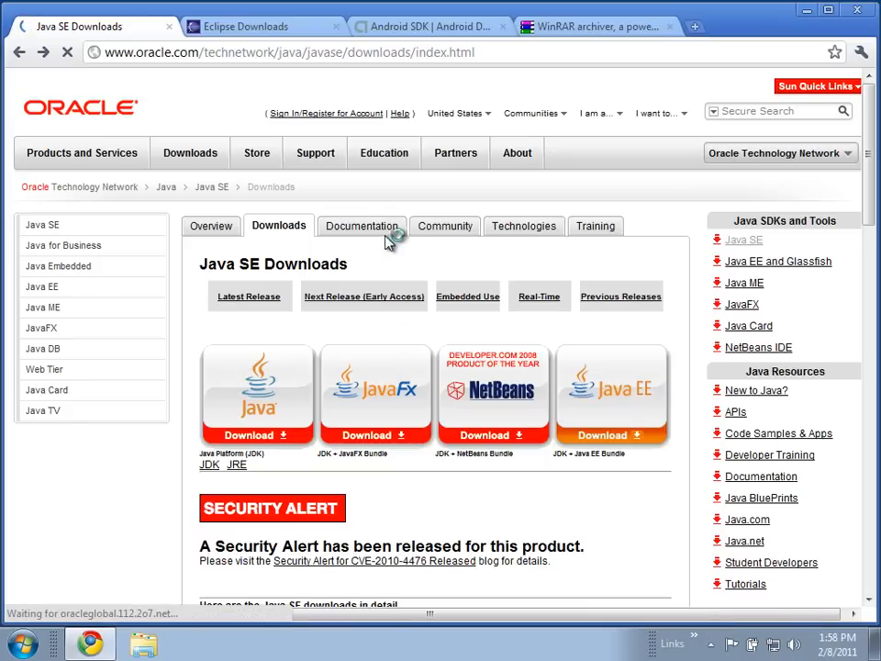
mouse_move(431, 26)
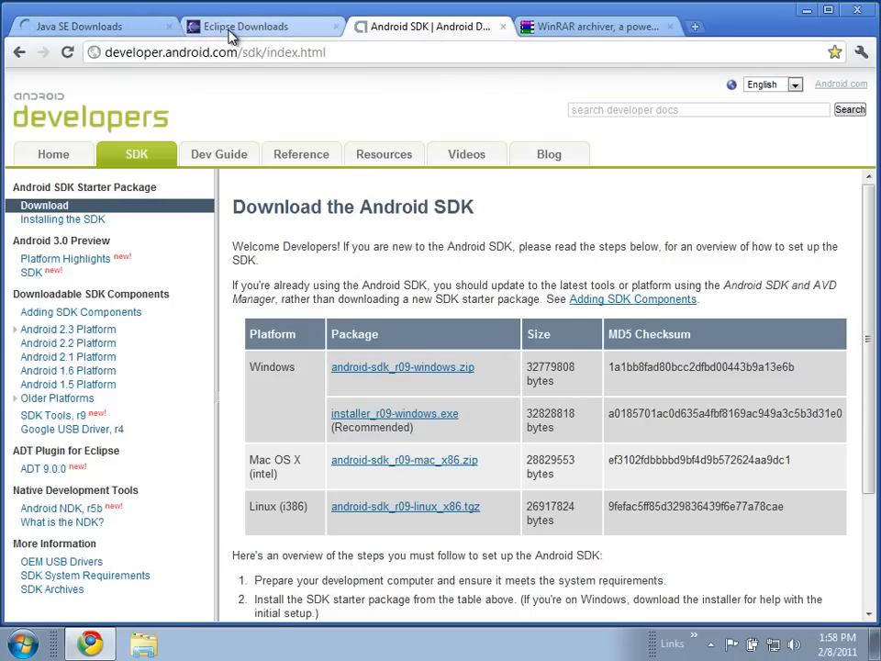
Step: Search Google for 'java jdk' and choose the Java SE Downloads result on oracle.com
left_click(260, 25)
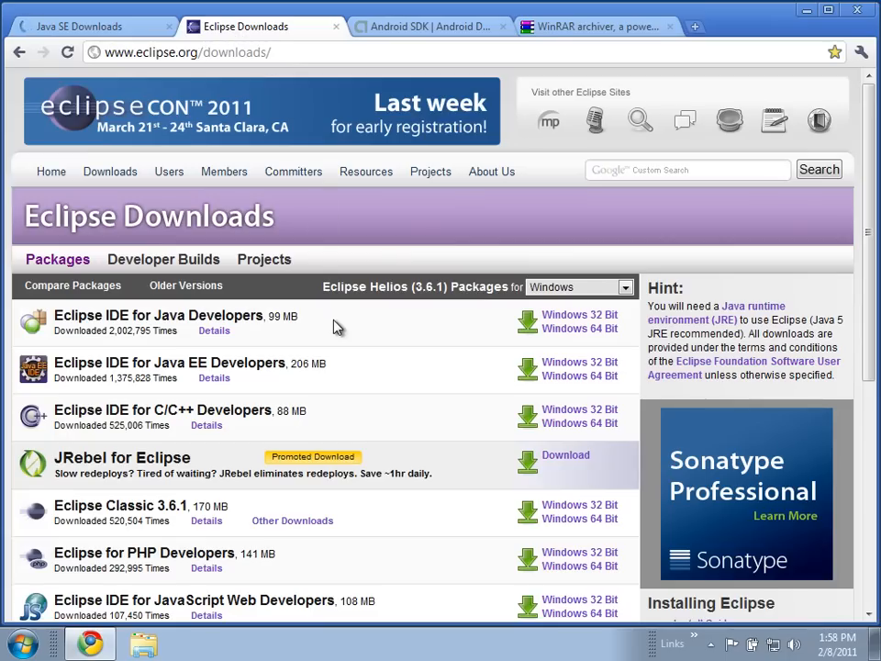
left_click(88, 25)
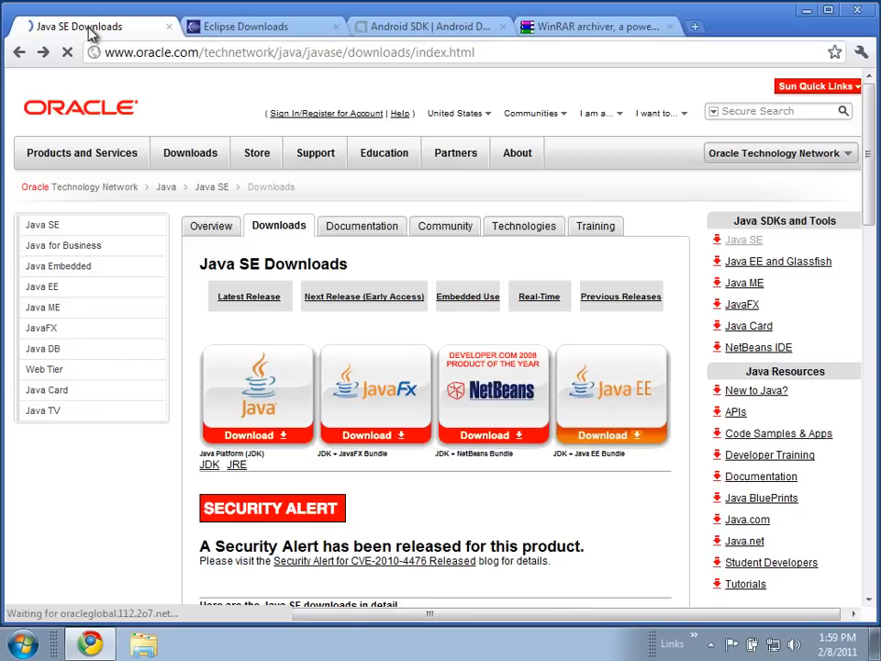
mouse_move(430, 26)
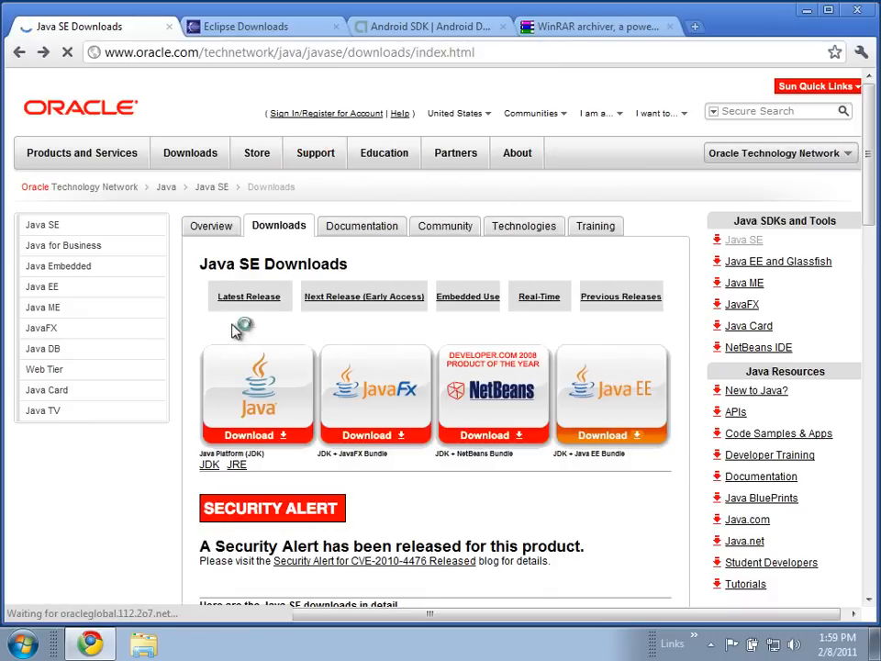
left_click(284, 52)
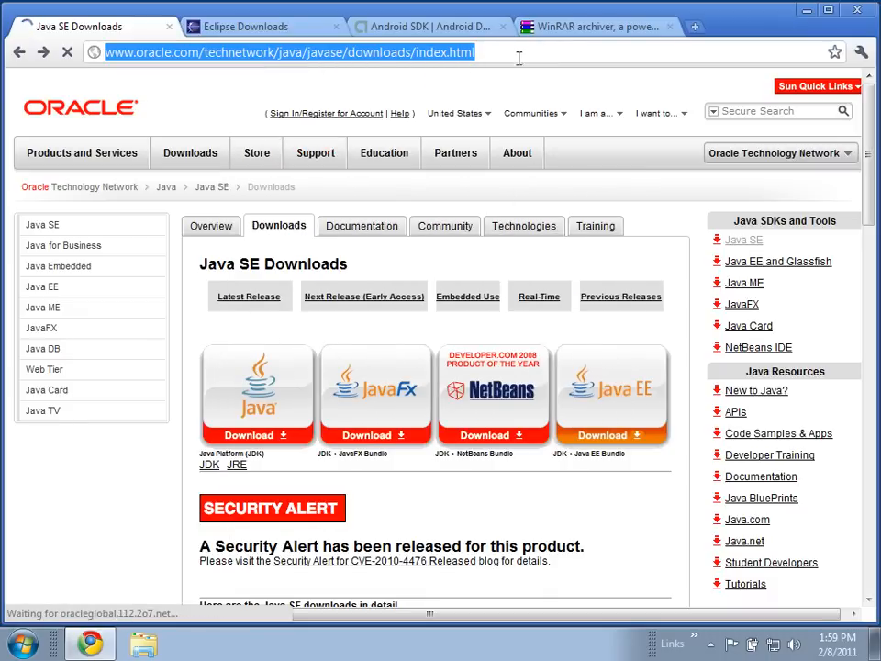
scroll("down", 3)
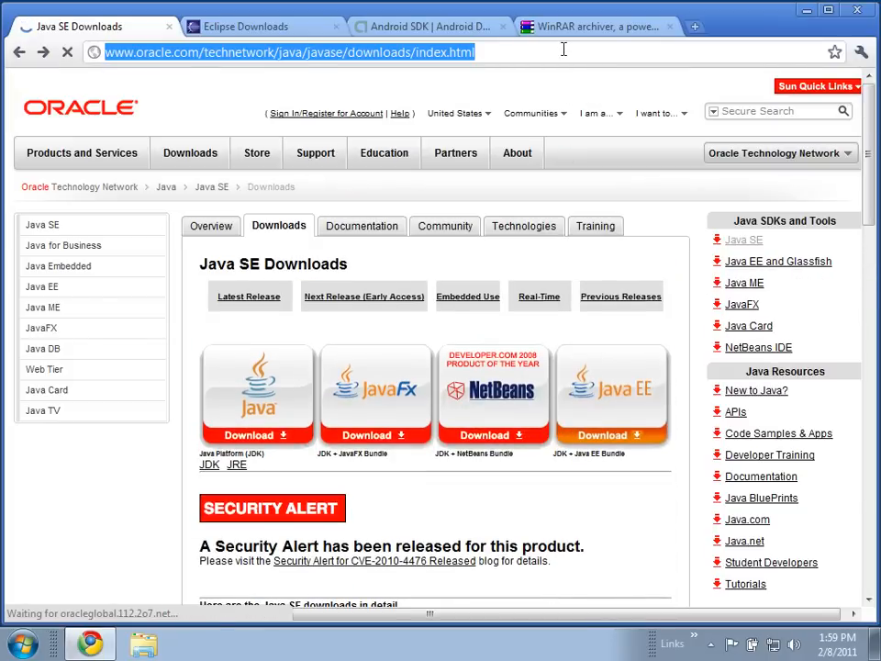
type("google.com")
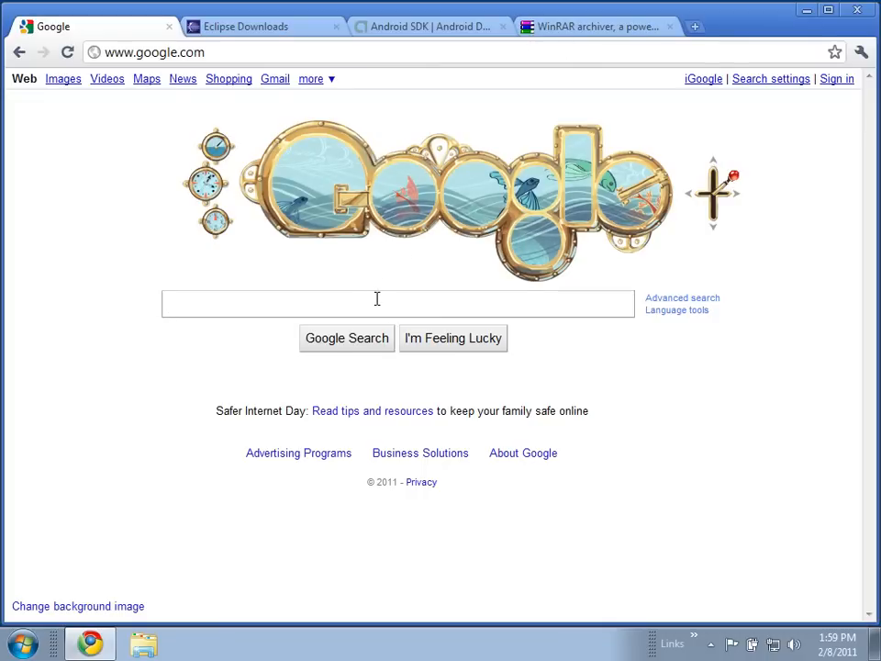
type("java jdk")
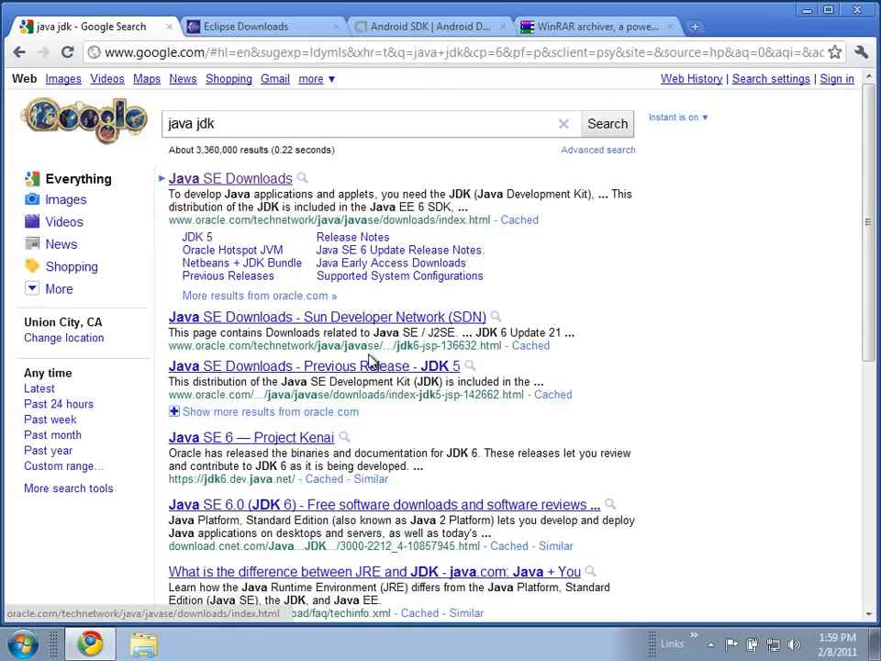
left_click(230, 178)
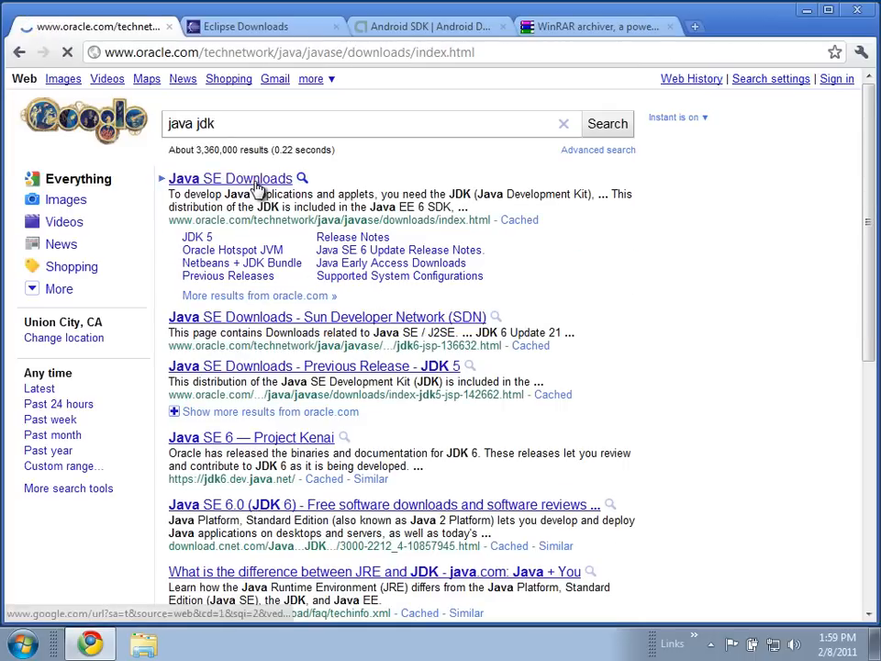
Step: Choose Download JDK for Java SE 6 Update 23 from the downloads list
left_click(229, 178)
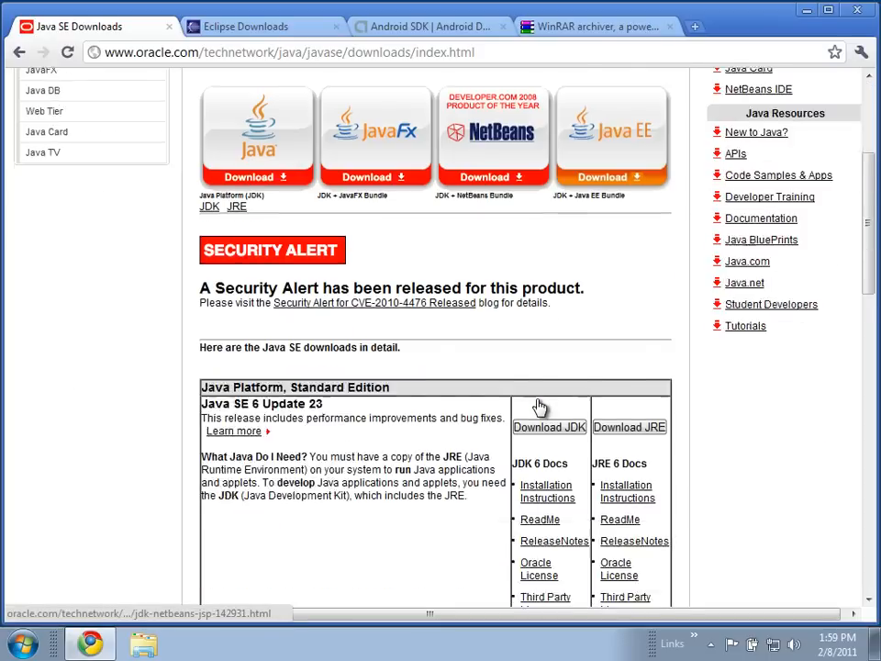
scroll("down", 3)
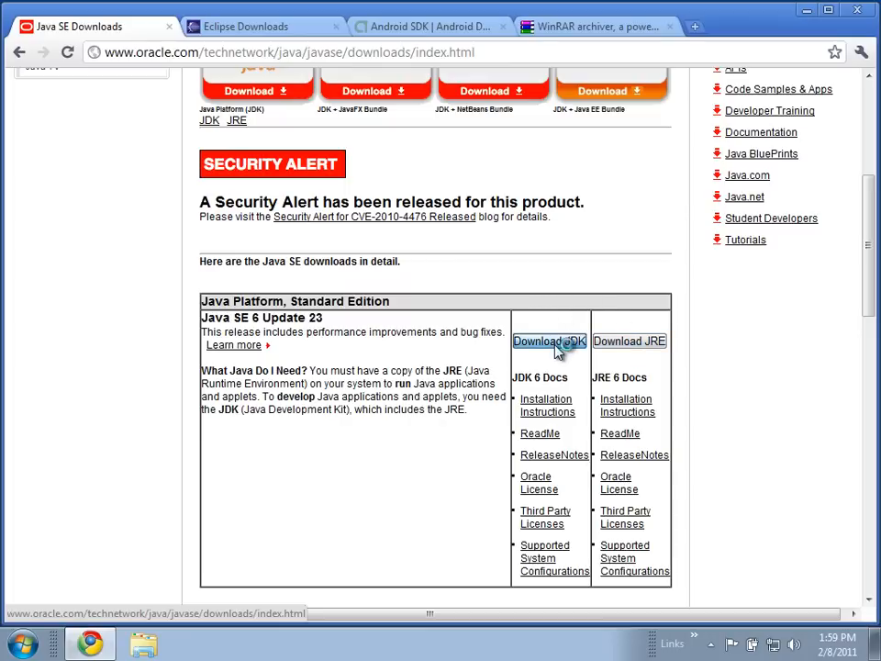
left_click(549, 340)
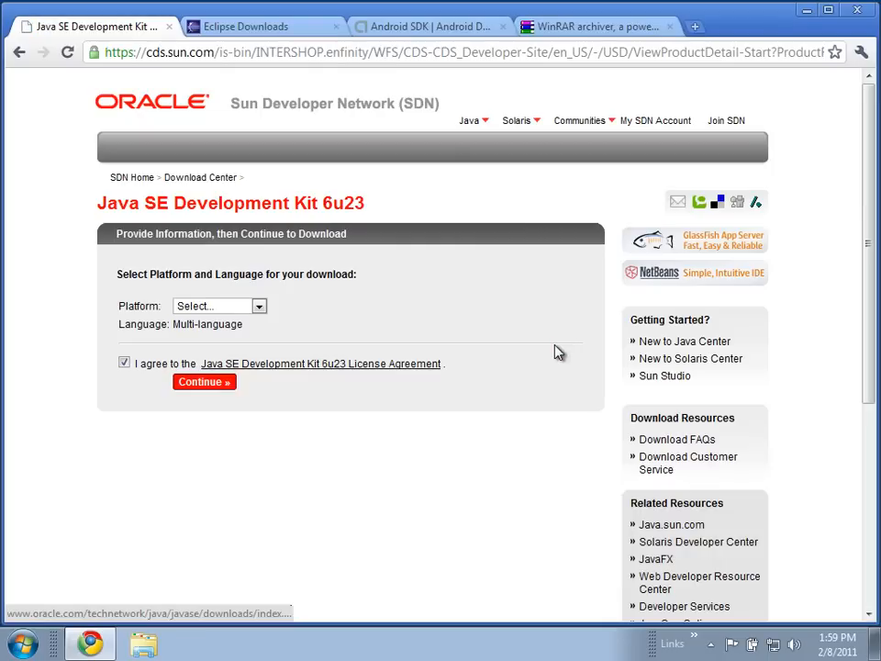
mouse_move(303, 351)
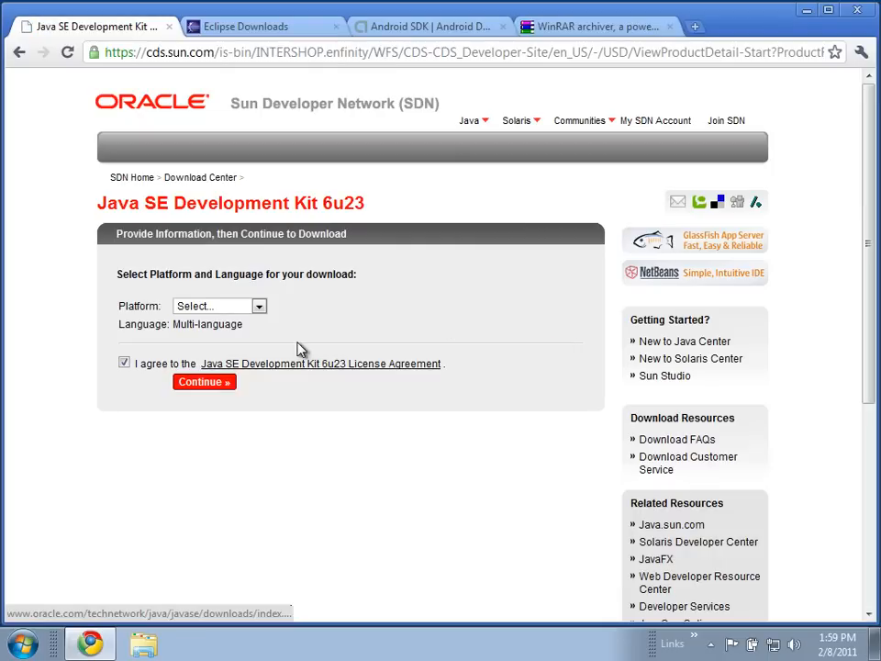
Step: Select Windows x64 as the platform on the JDK 6u23 download form
left_click(219, 305)
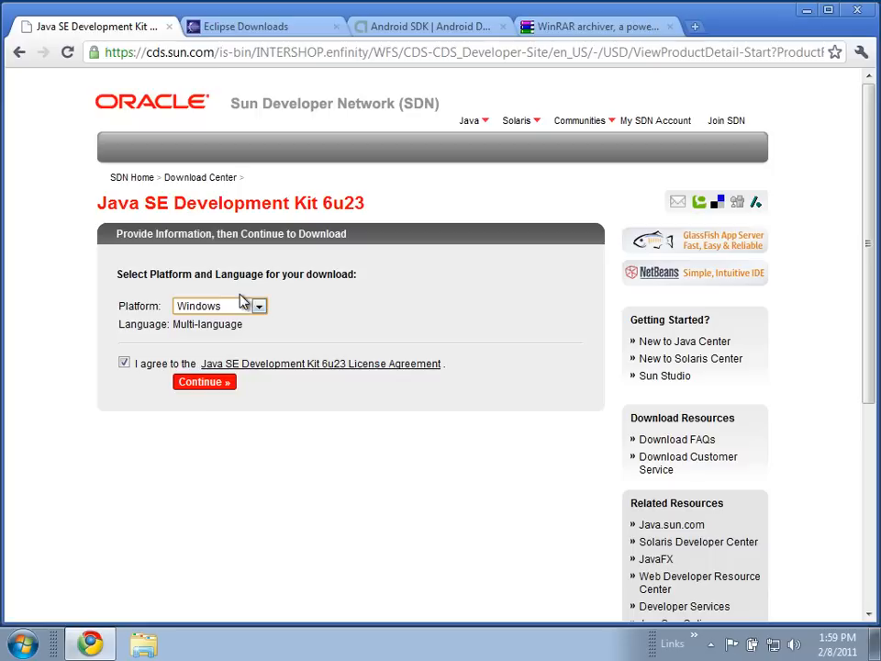
left_click(218, 305)
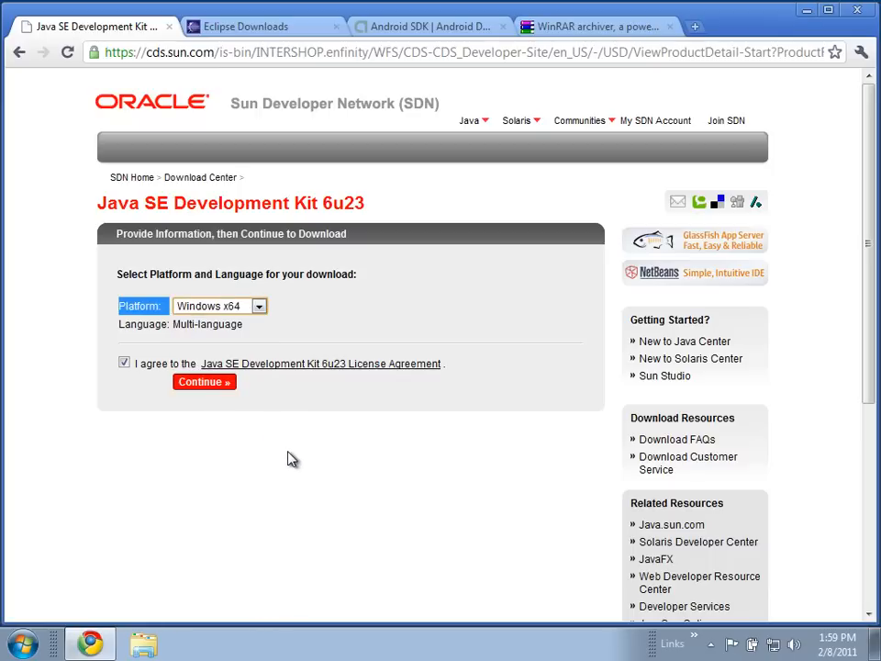
left_click(257, 25)
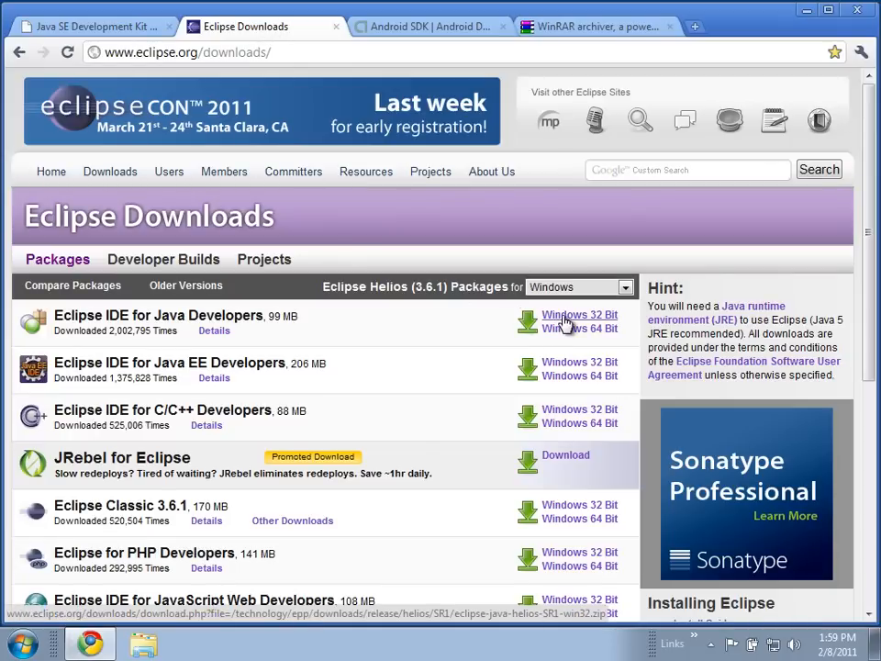
left_click(92, 26)
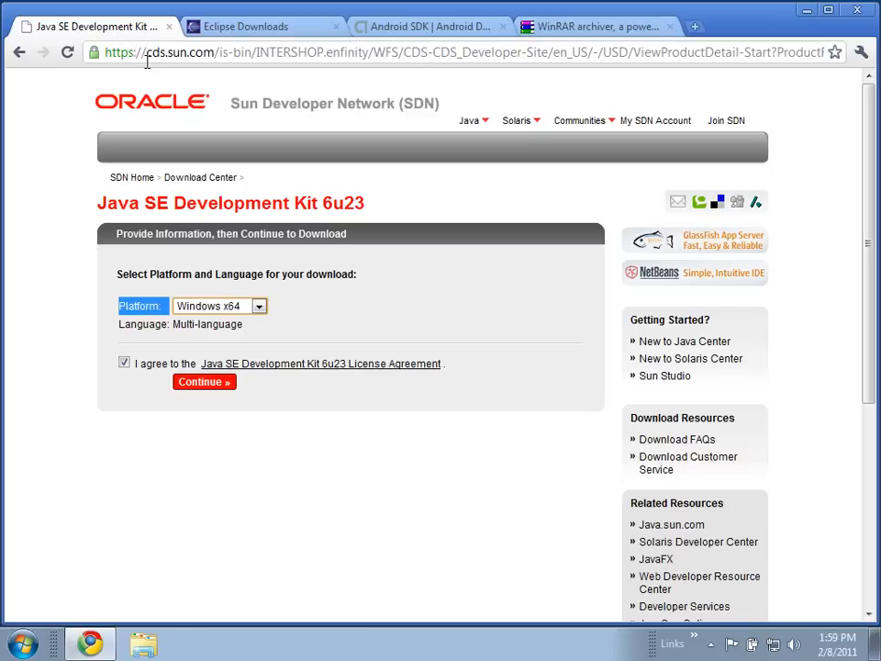
mouse_move(37, 652)
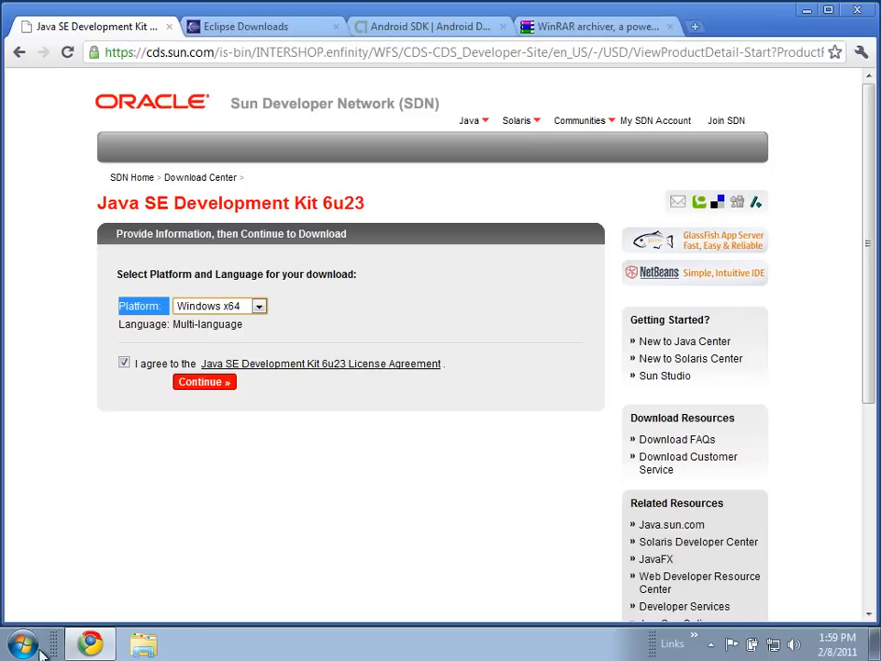
left_click(22, 643)
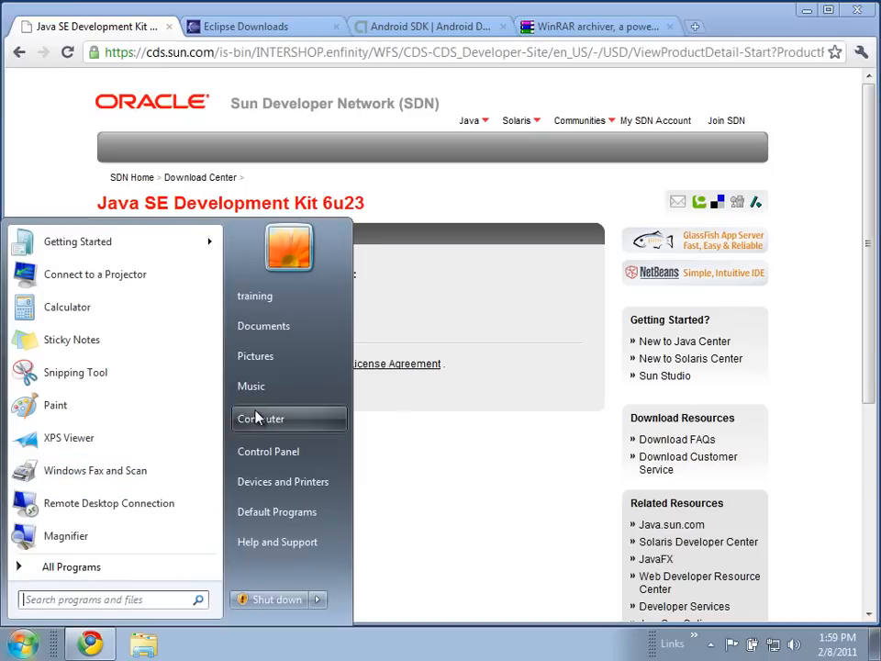
right_click(261, 419)
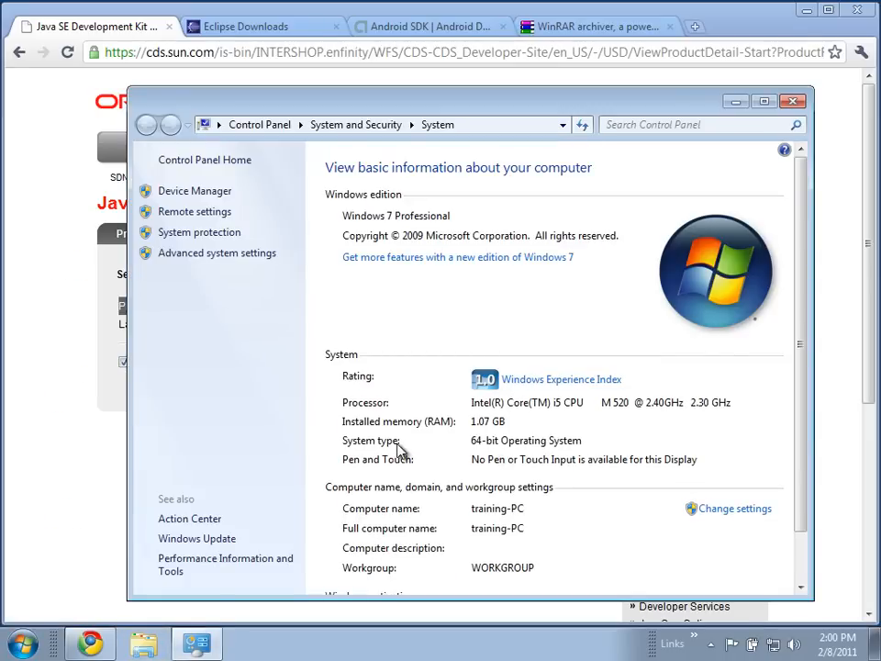
mouse_move(768, 154)
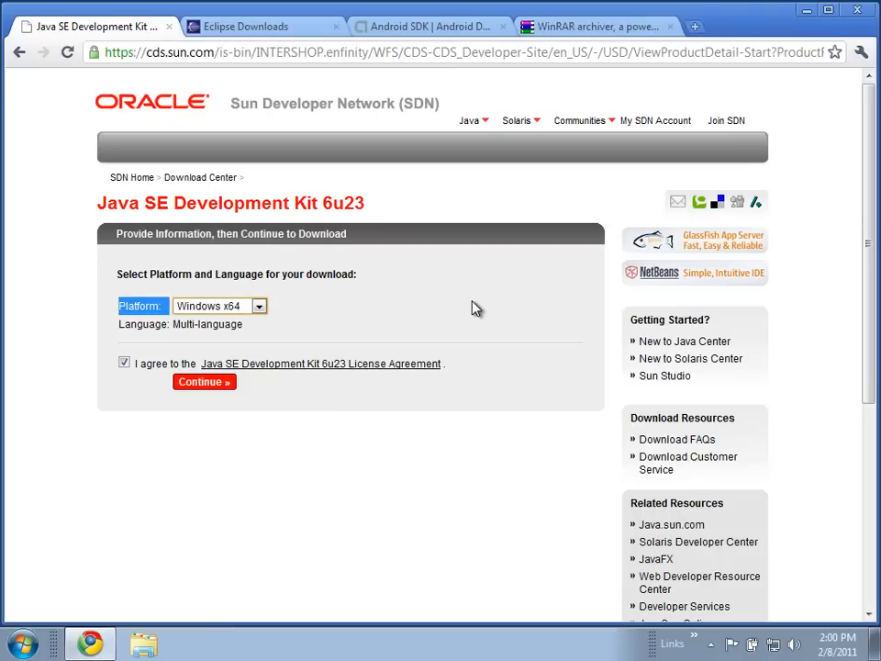
mouse_move(305, 419)
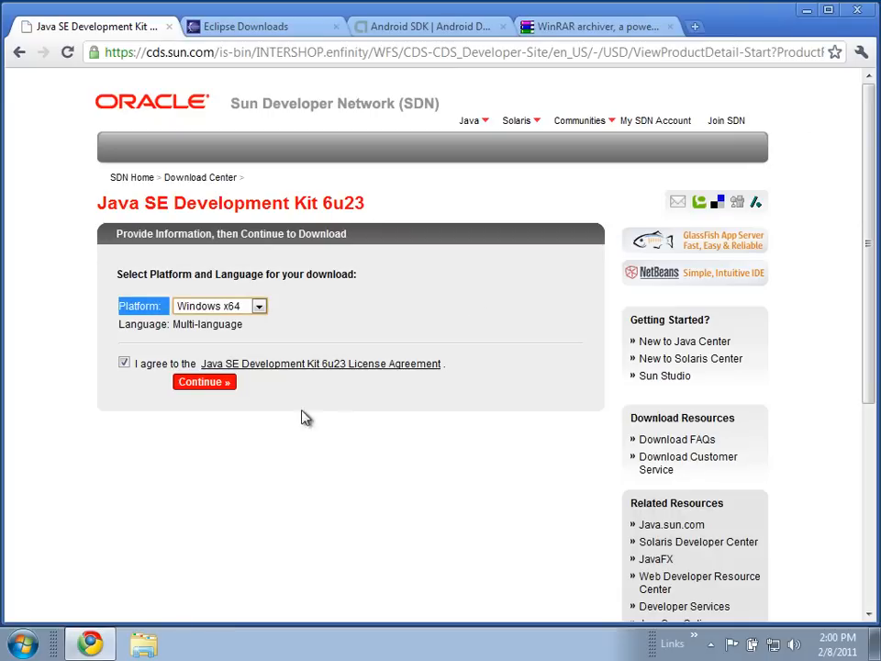
Step: Start the jdk-6u23-windows-x64.exe download, then cancel saving since it already exists in Documents\Android
left_click(203, 382)
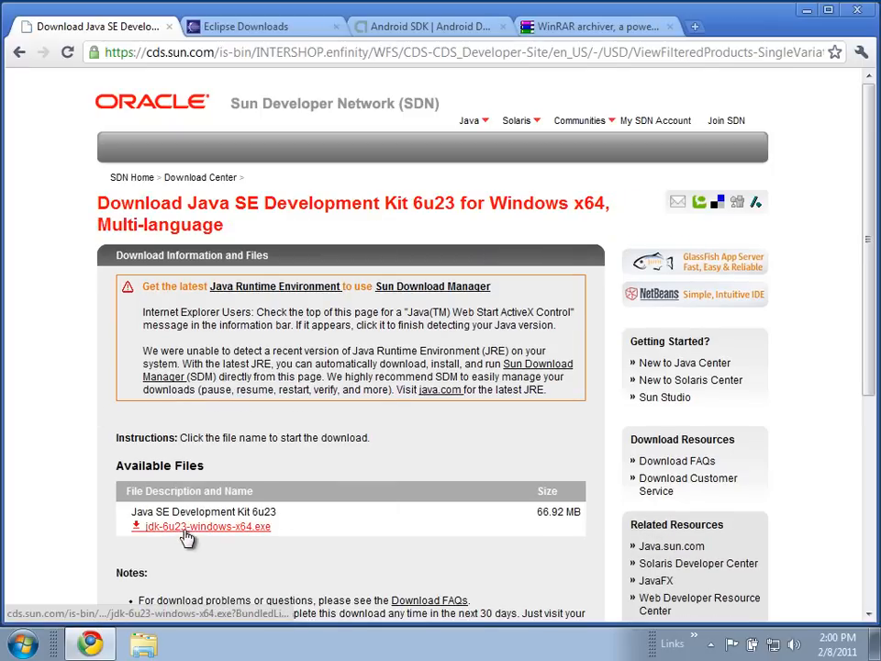
mouse_move(260, 477)
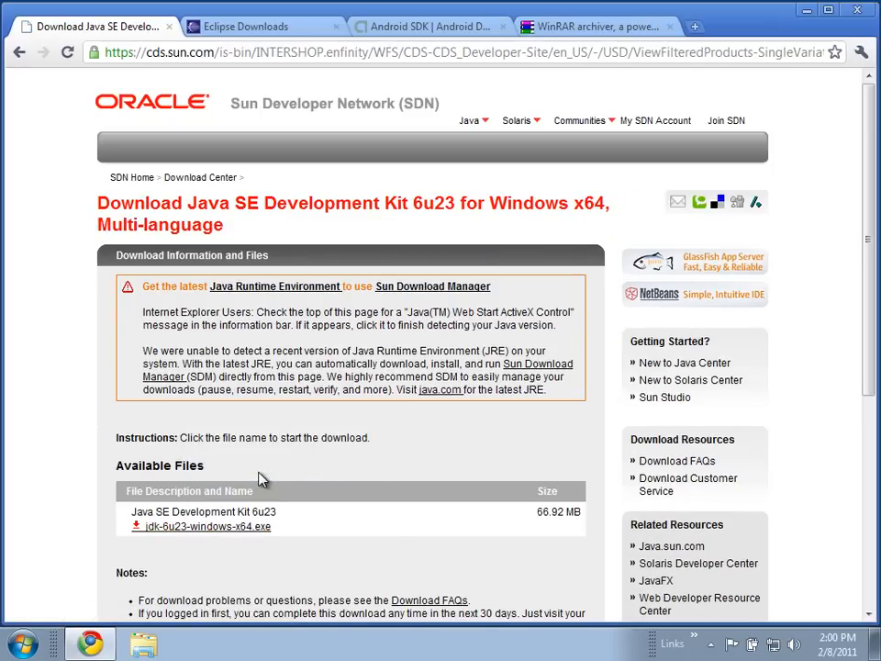
left_click(204, 525)
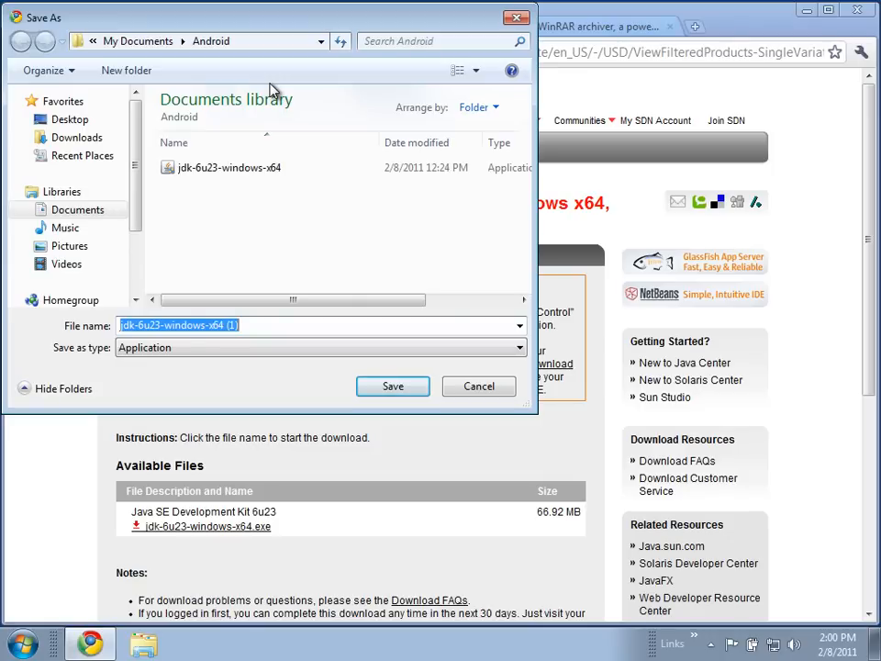
mouse_move(246, 25)
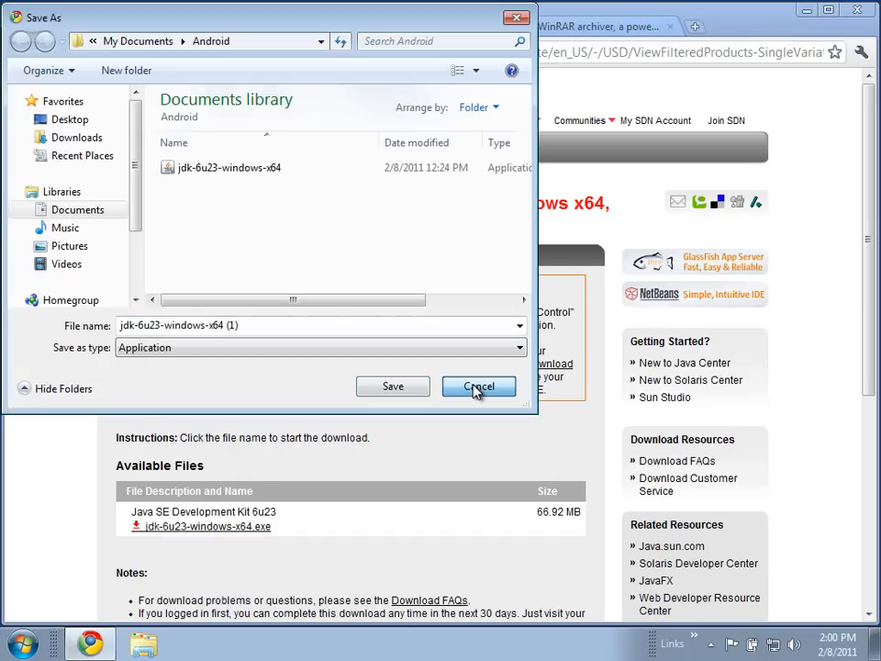
left_click(477, 386)
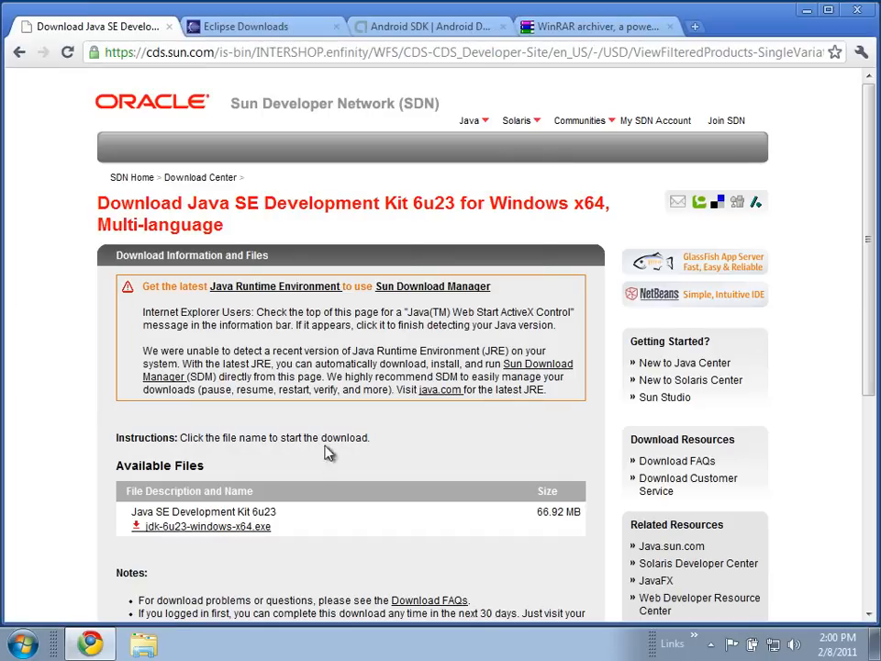
Step: Run the jdk-6u23-windows-x64 installer from Documents\Android in Windows Explorer
left_click(143, 642)
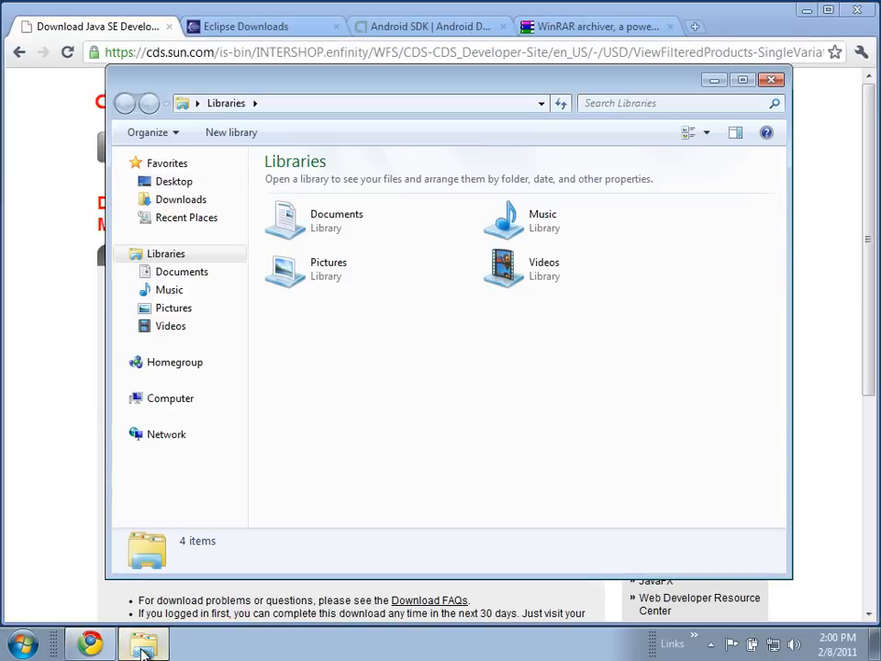
double_click(338, 220)
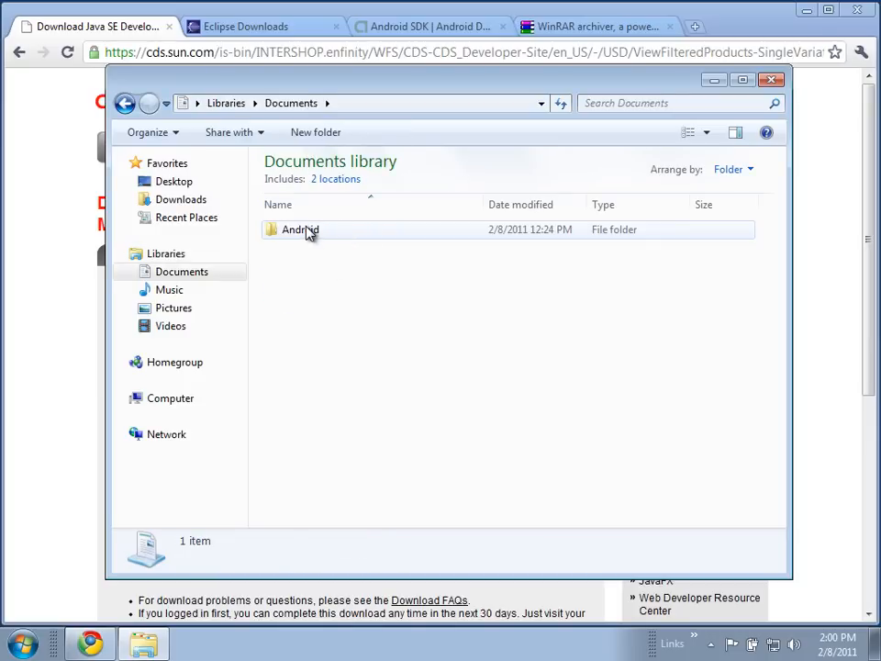
double_click(301, 229)
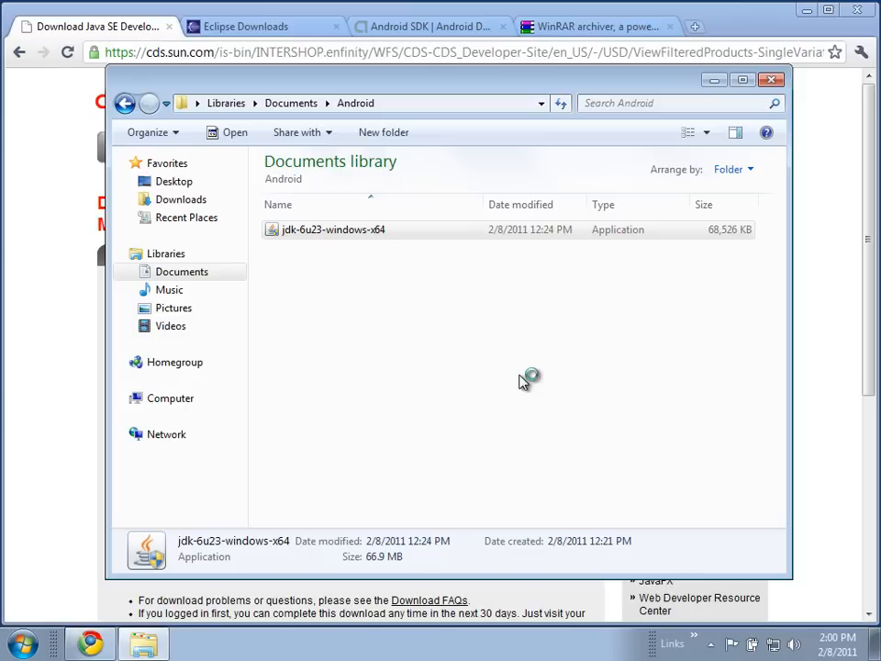
double_click(333, 228)
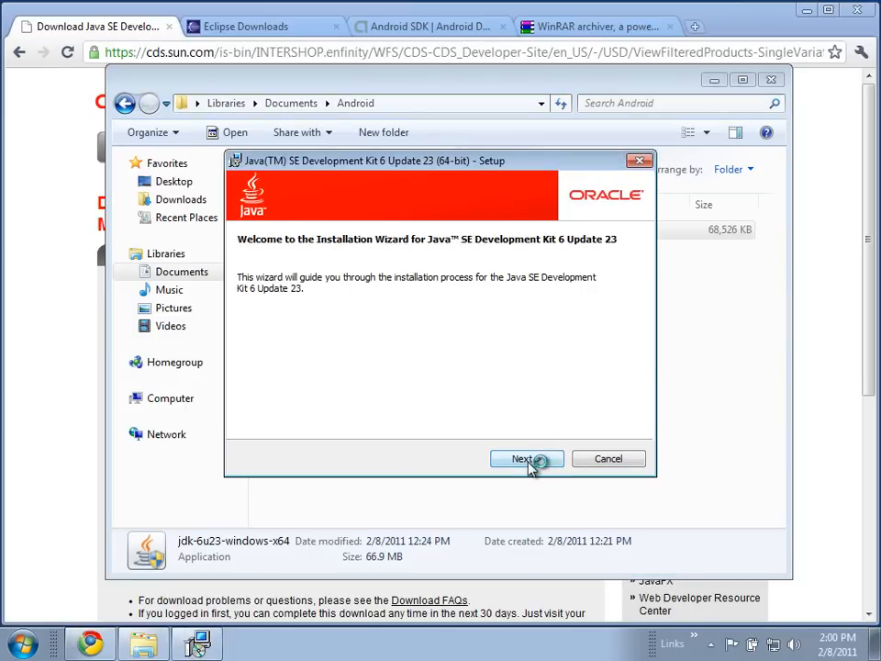
Step: Install JDK 6 Update 23 with default features into C:\Program Files\Java\jdk1.6.0_23\
left_click(527, 459)
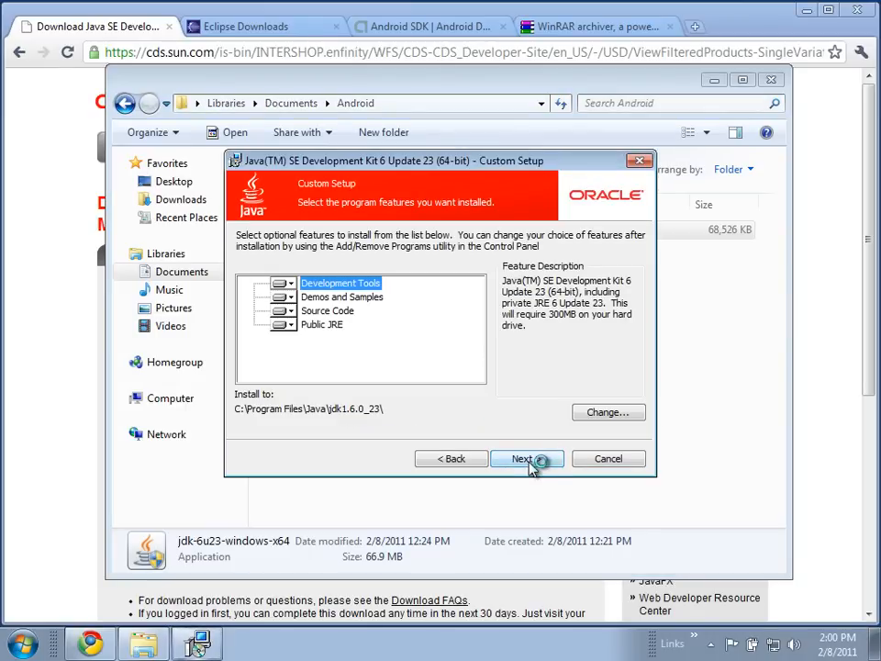
left_click(527, 459)
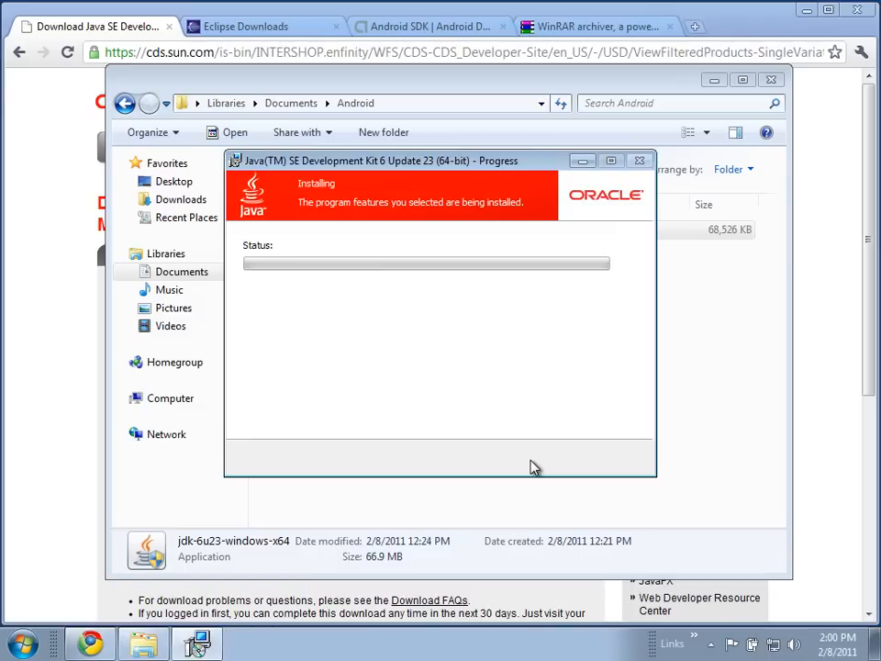
mouse_move(443, 310)
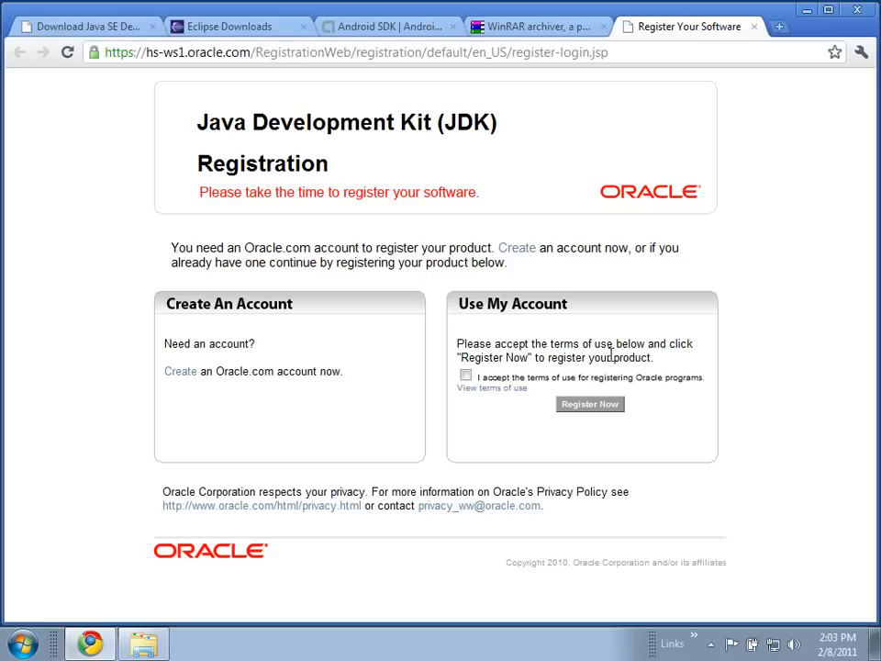
mouse_move(755, 28)
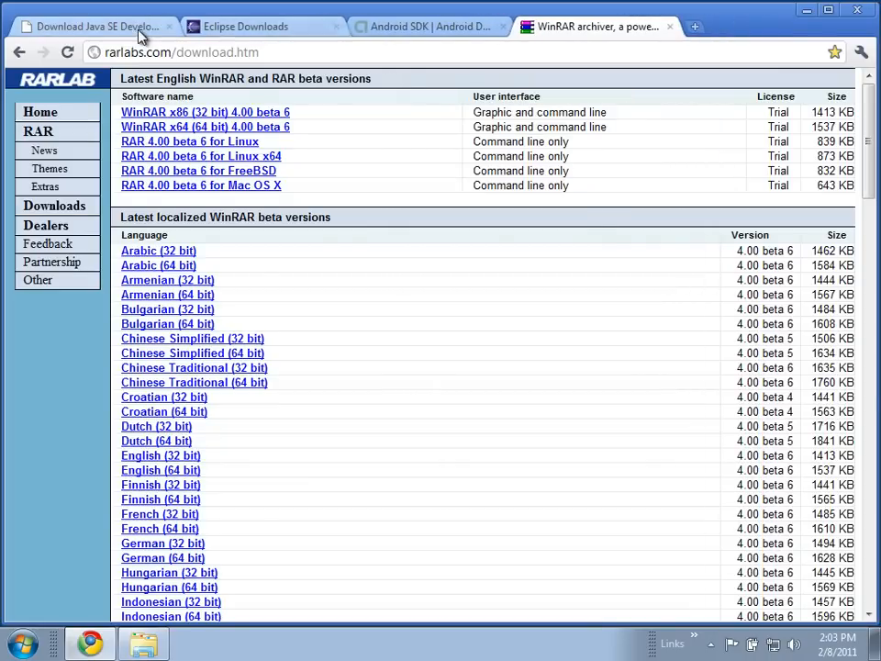
Step: Leave the JDK registration tab and return to the Eclipse Downloads page
left_click(91, 25)
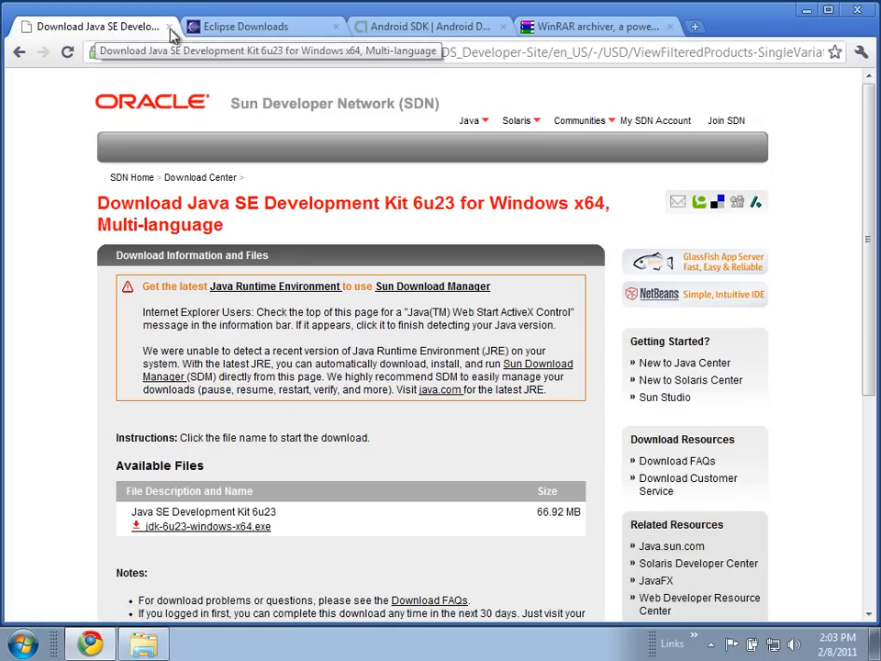
left_click(248, 25)
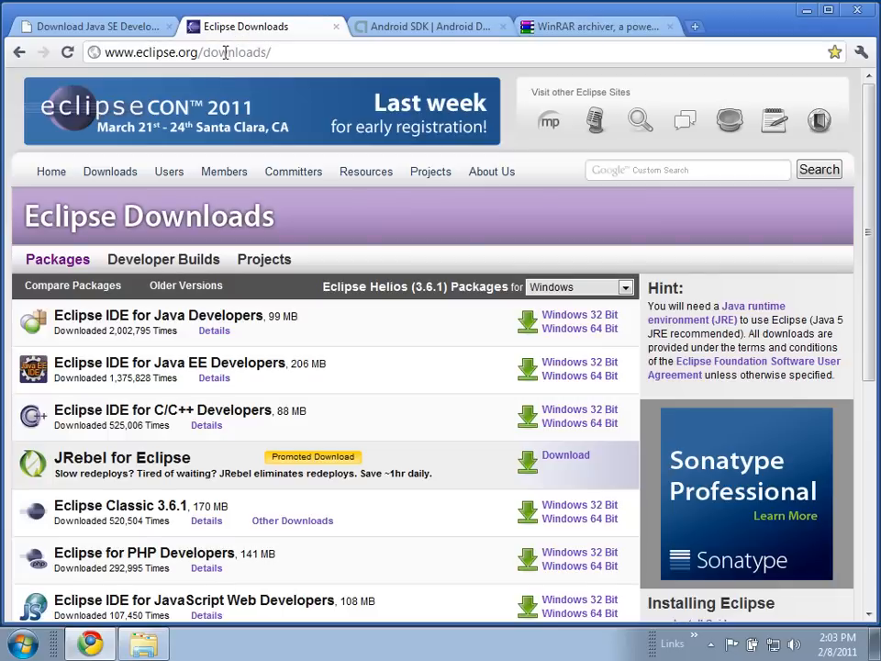